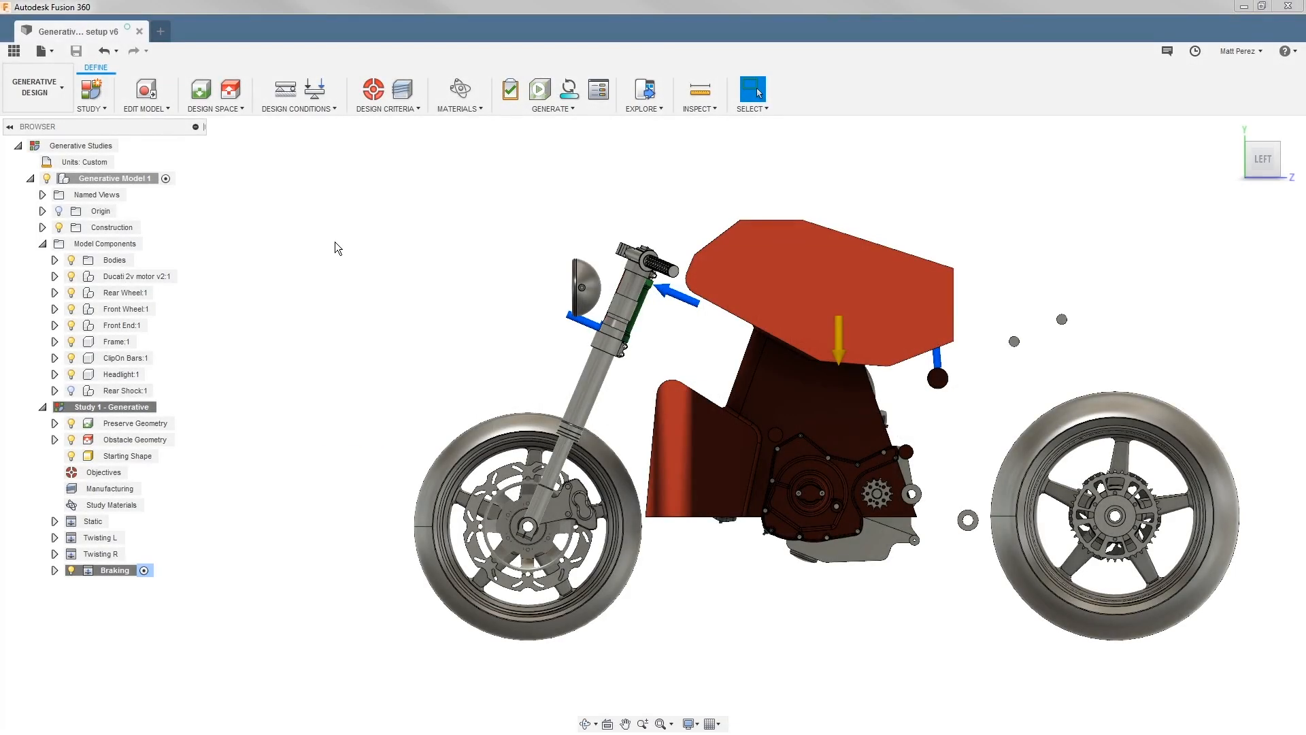
- Show the Design Criteria dropdown listing objectives and manufacturing options
left_click(387, 92)
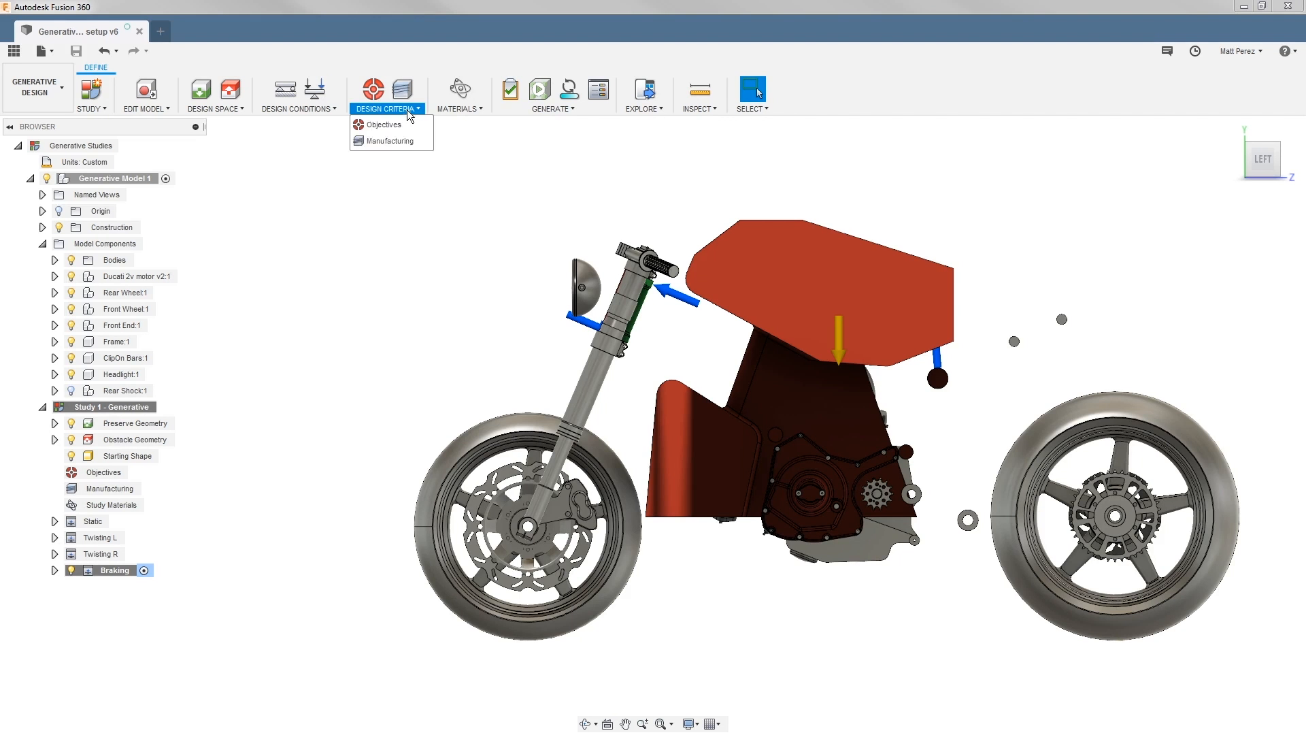
- Open the Manufacturing dialog from the Design Criteria dropdown
left_click(383, 141)
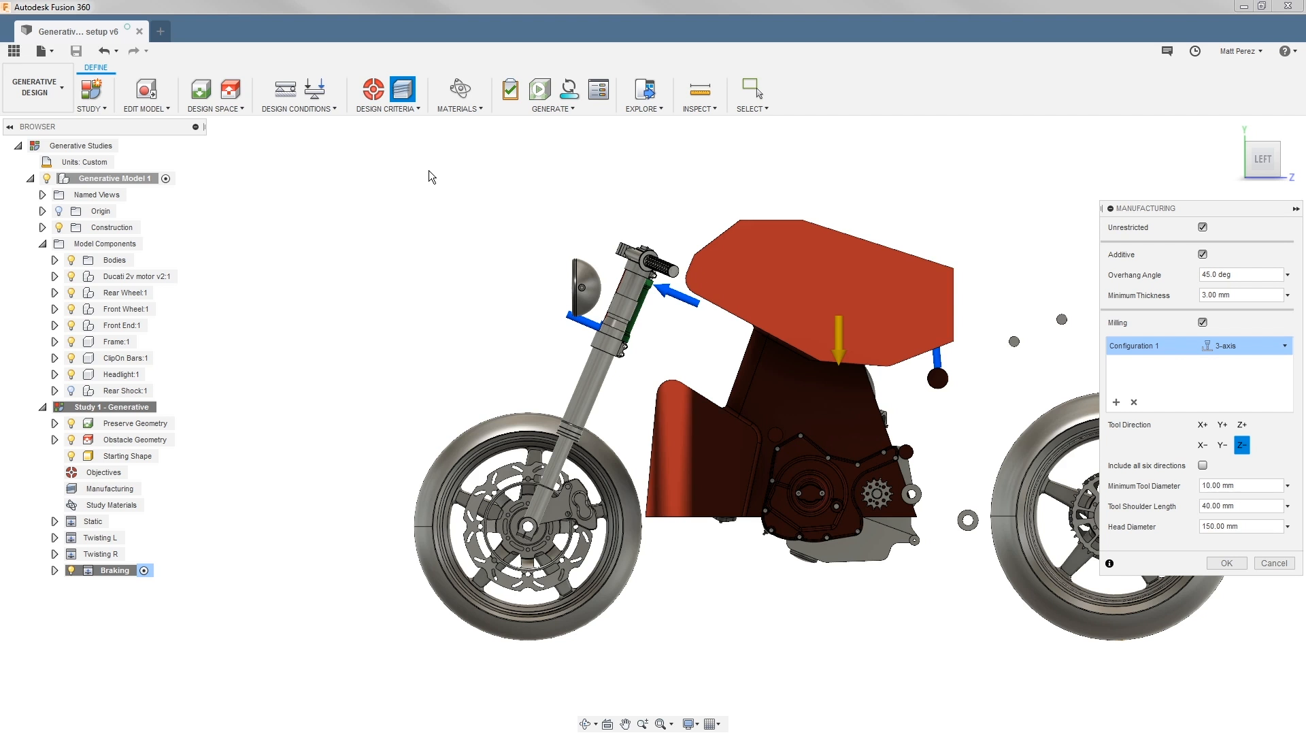
mouse_move(1253, 247)
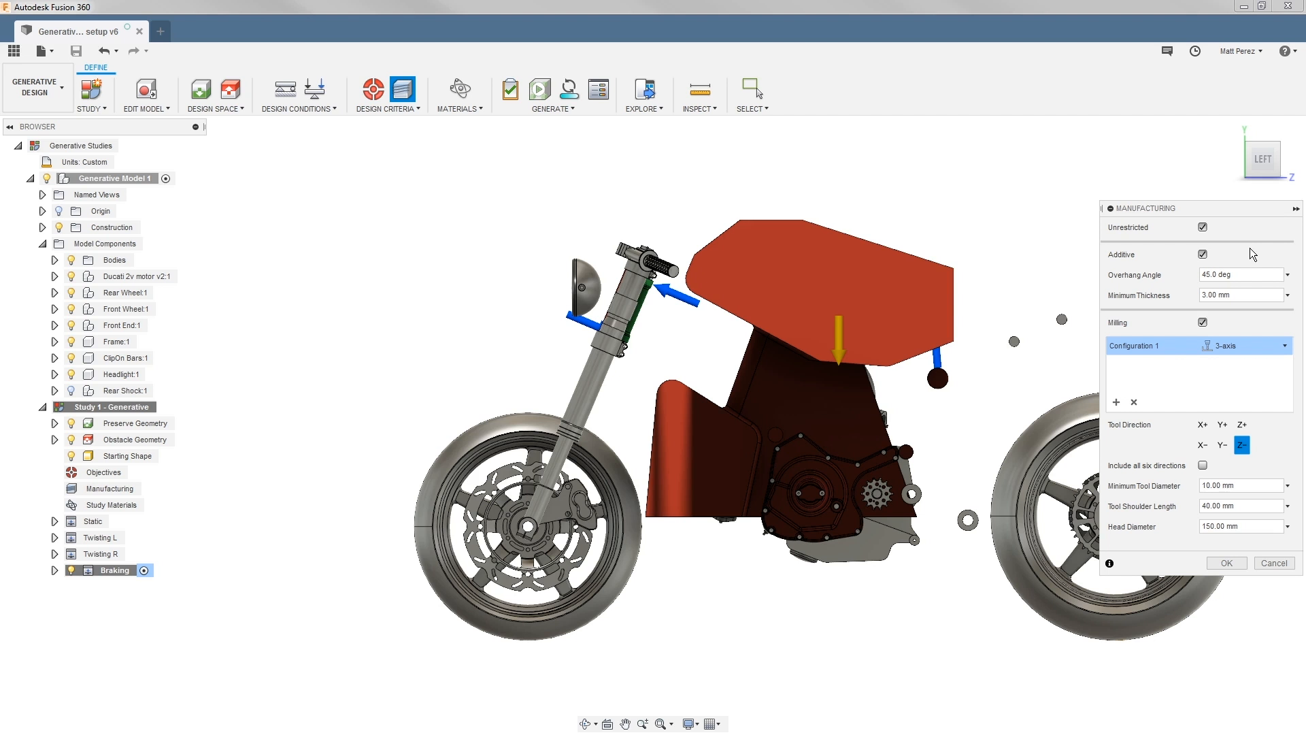
- Turn off Additive and make milling Configuration 1 a 5-axis setup
left_click(1202, 254)
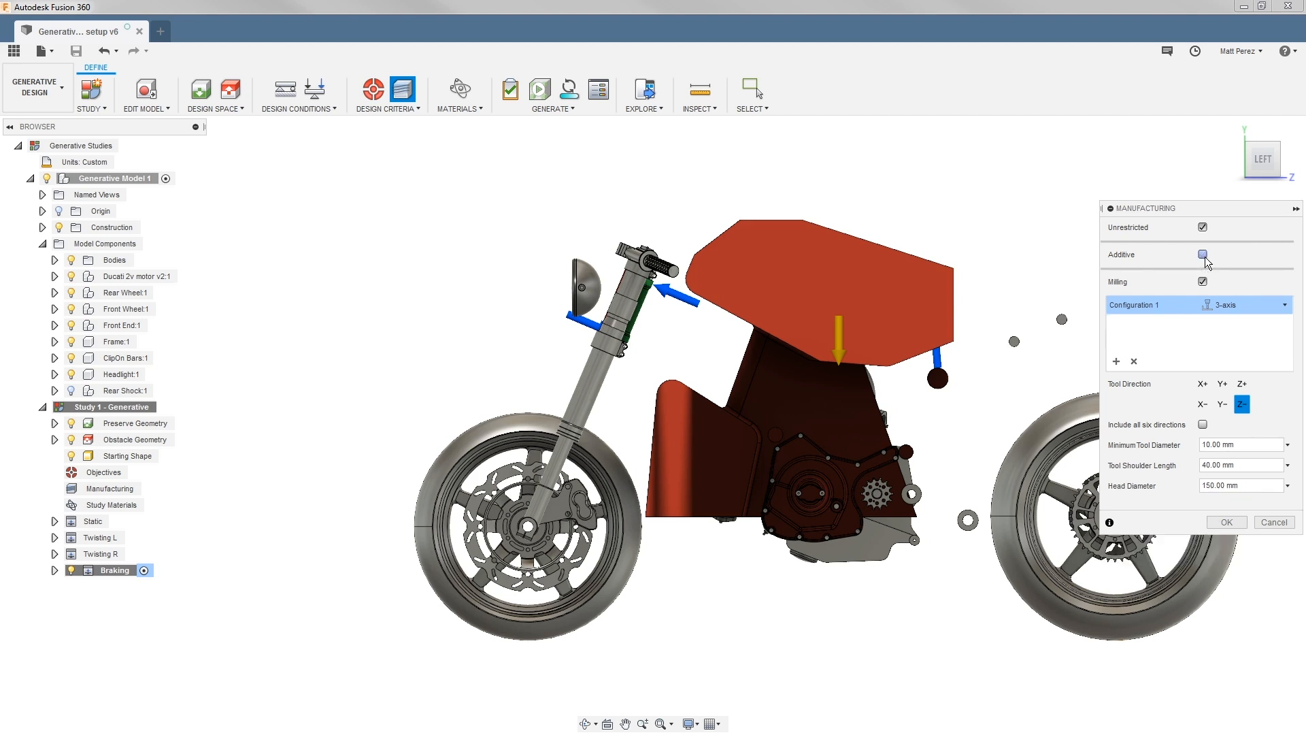
left_click(1283, 304)
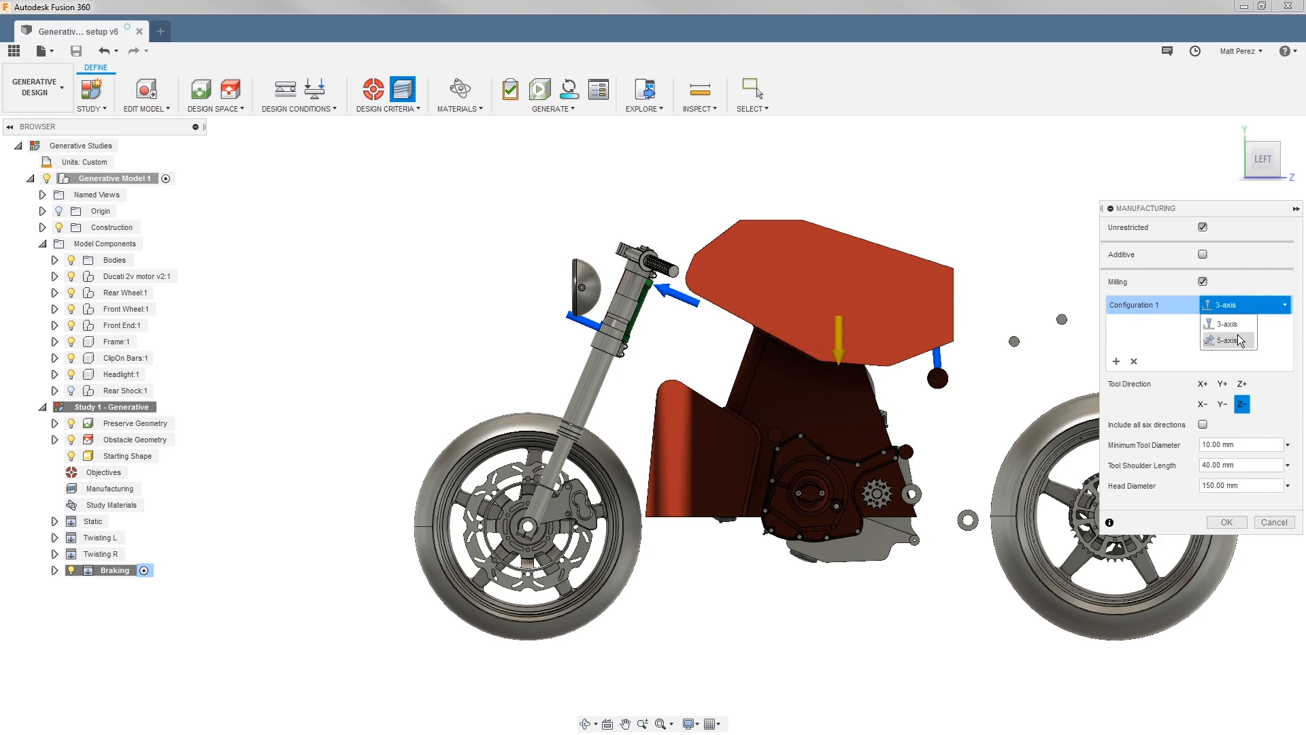
left_click(1228, 341)
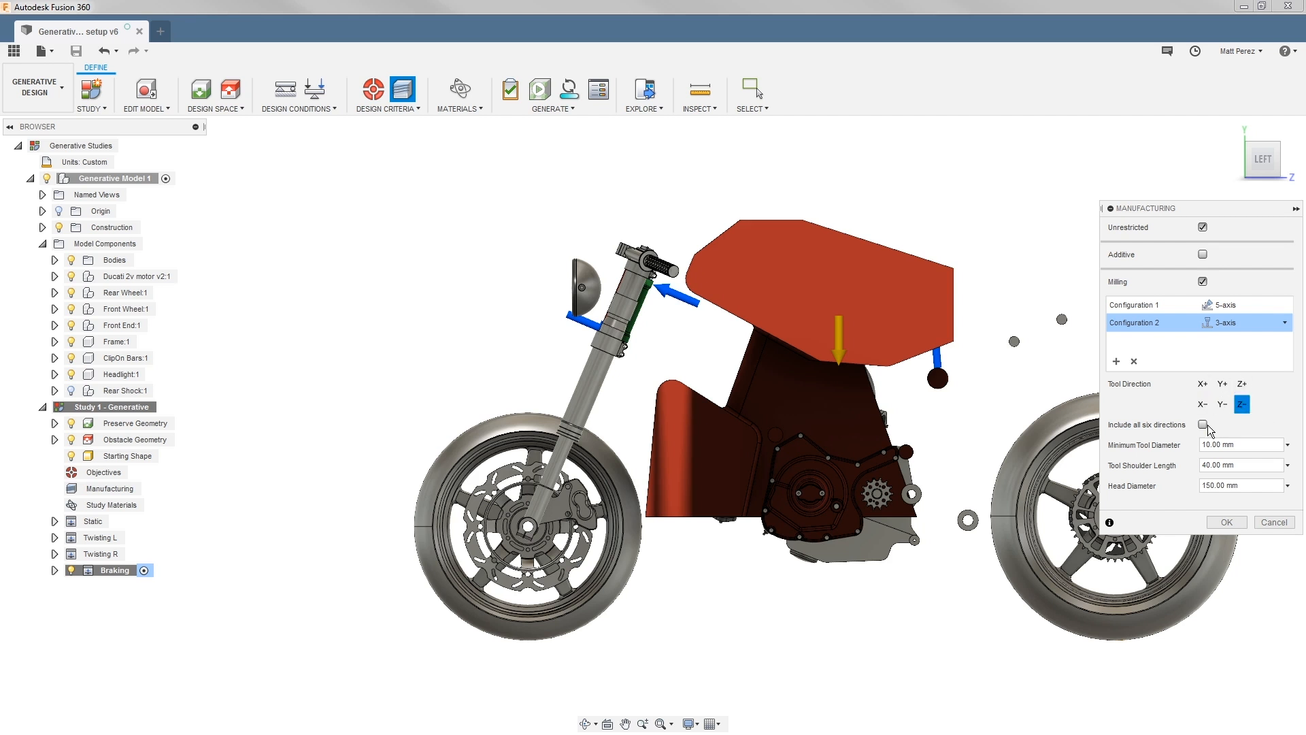
left_click(1201, 424)
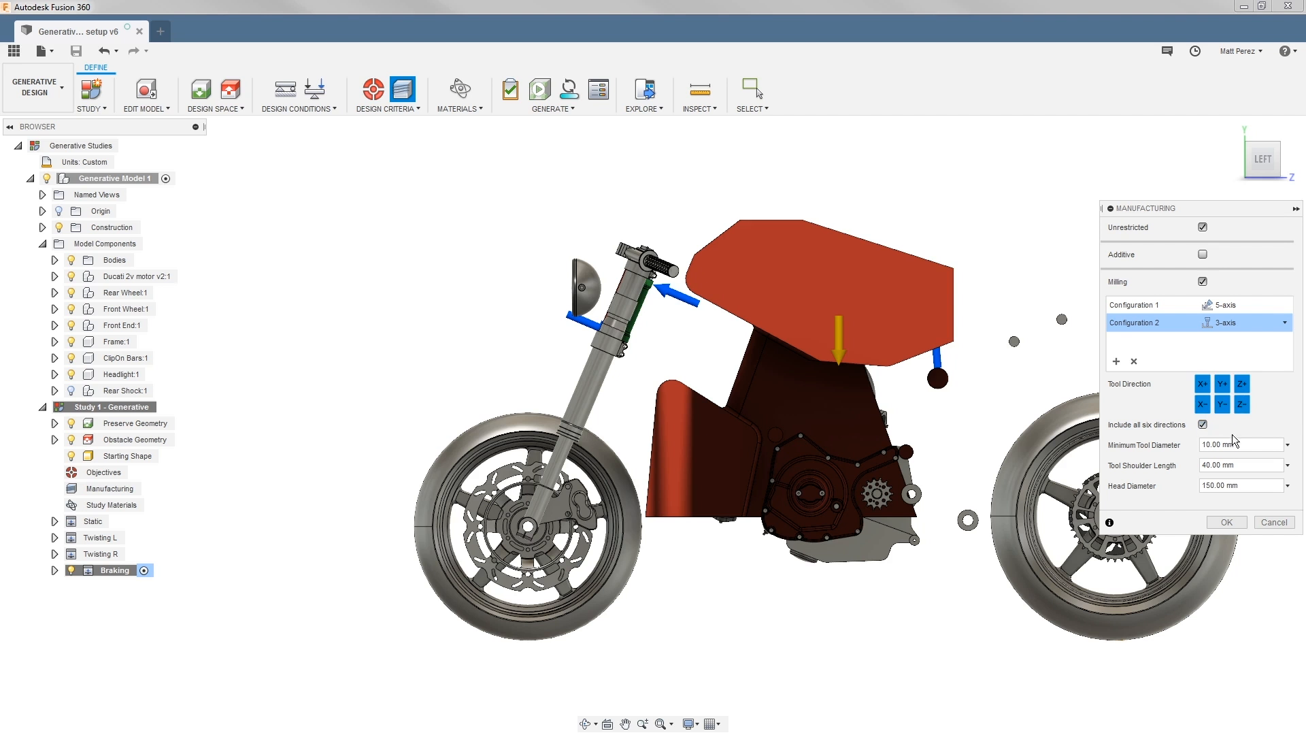
mouse_move(1267, 427)
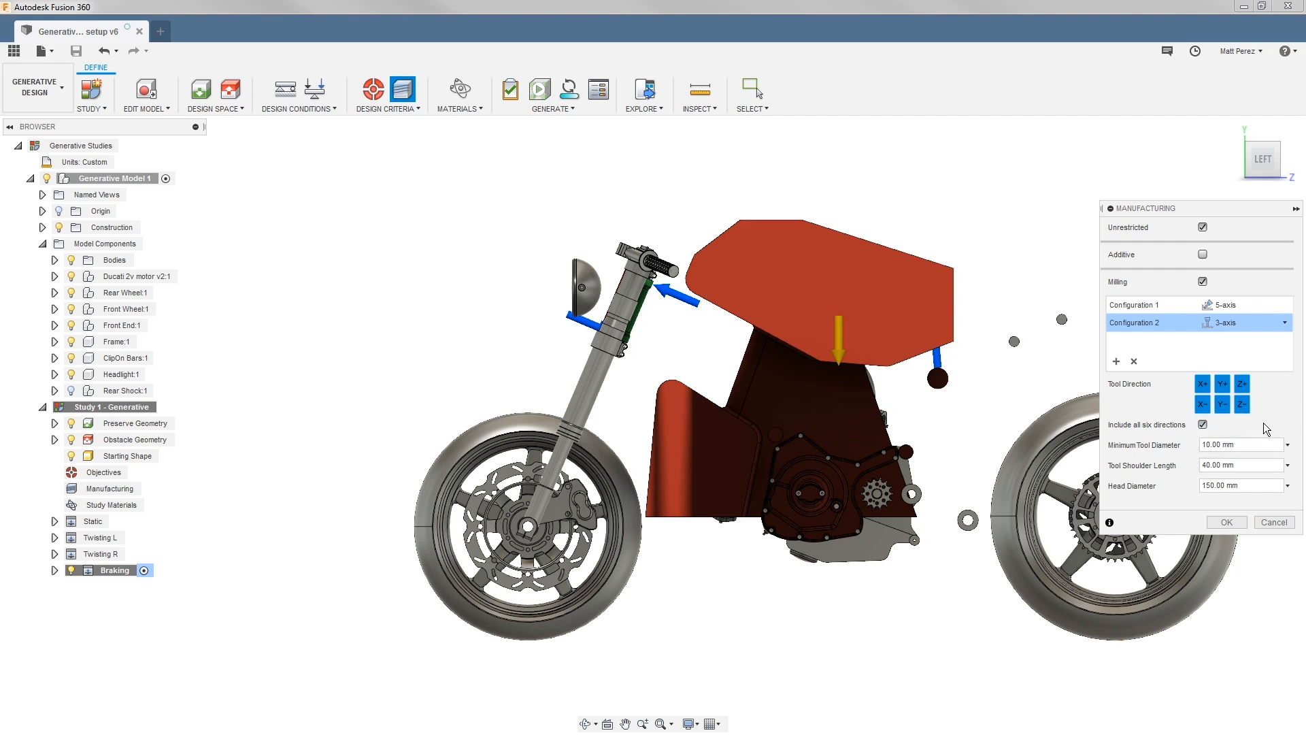
mouse_move(1264, 427)
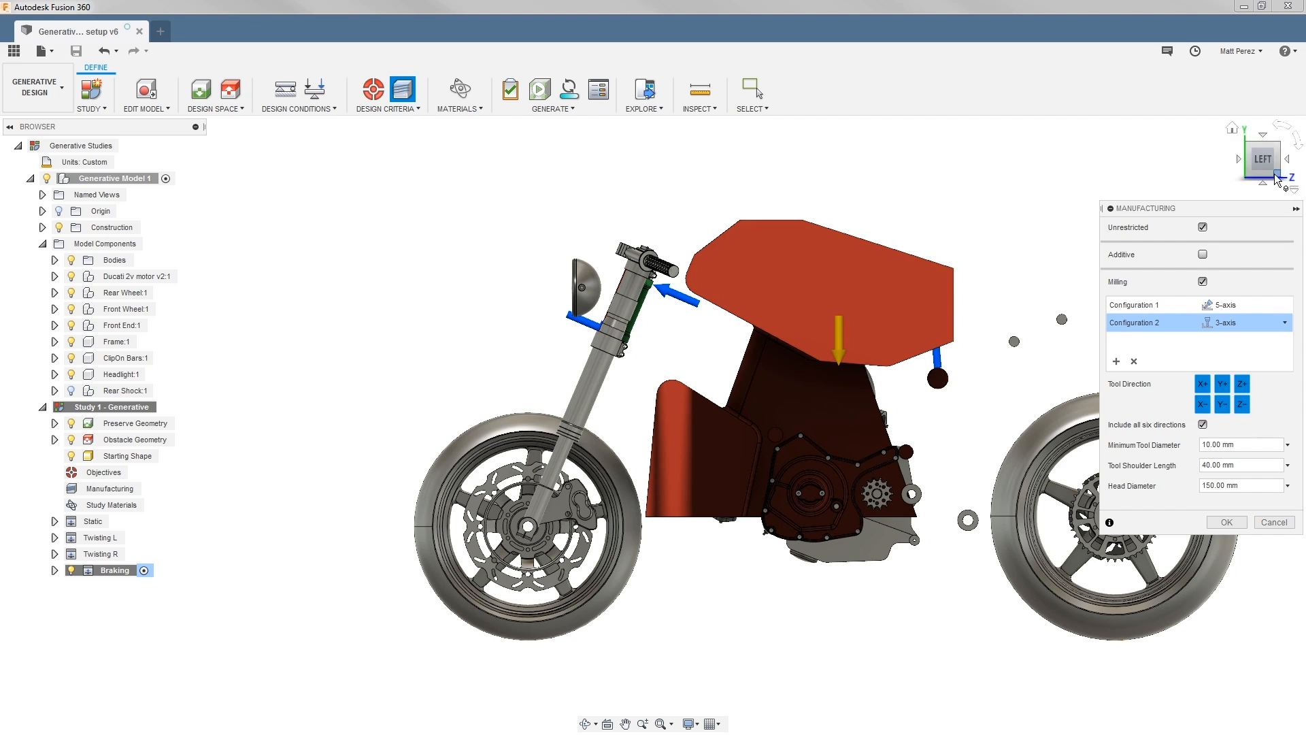
mouse_move(1124, 597)
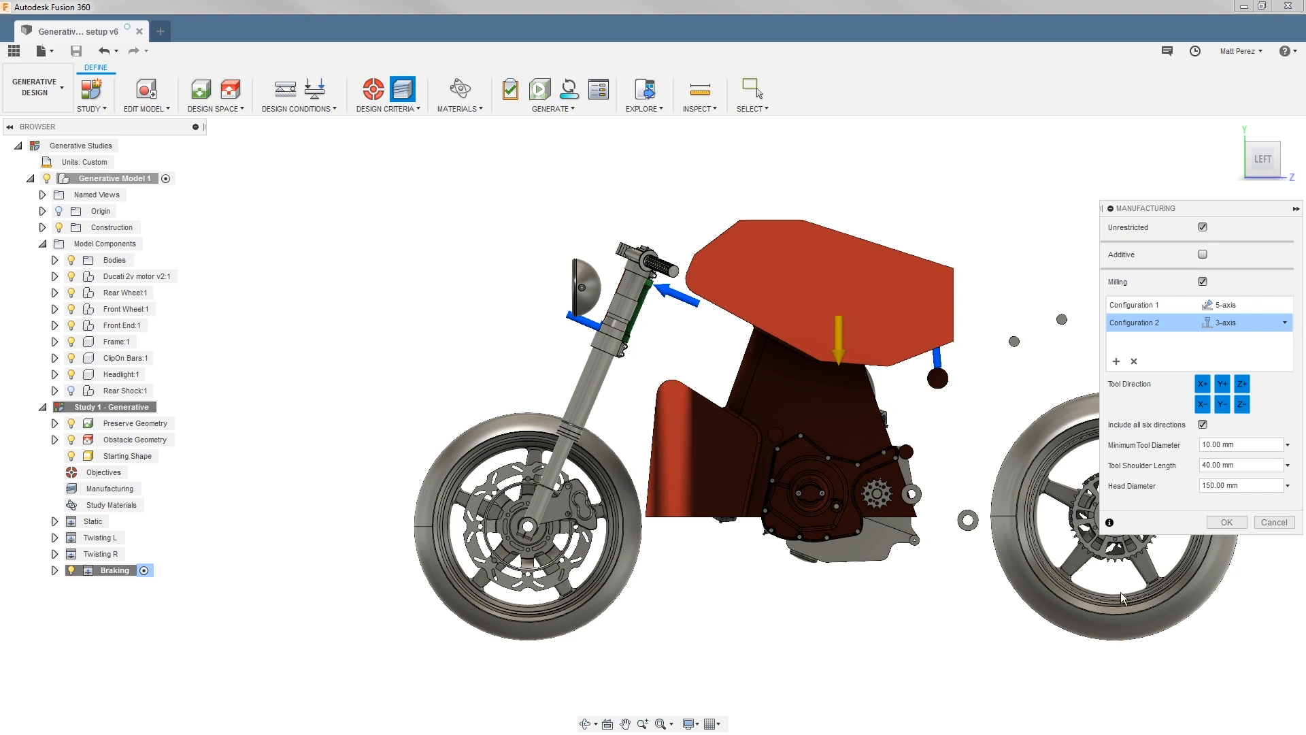
mouse_move(504, 490)
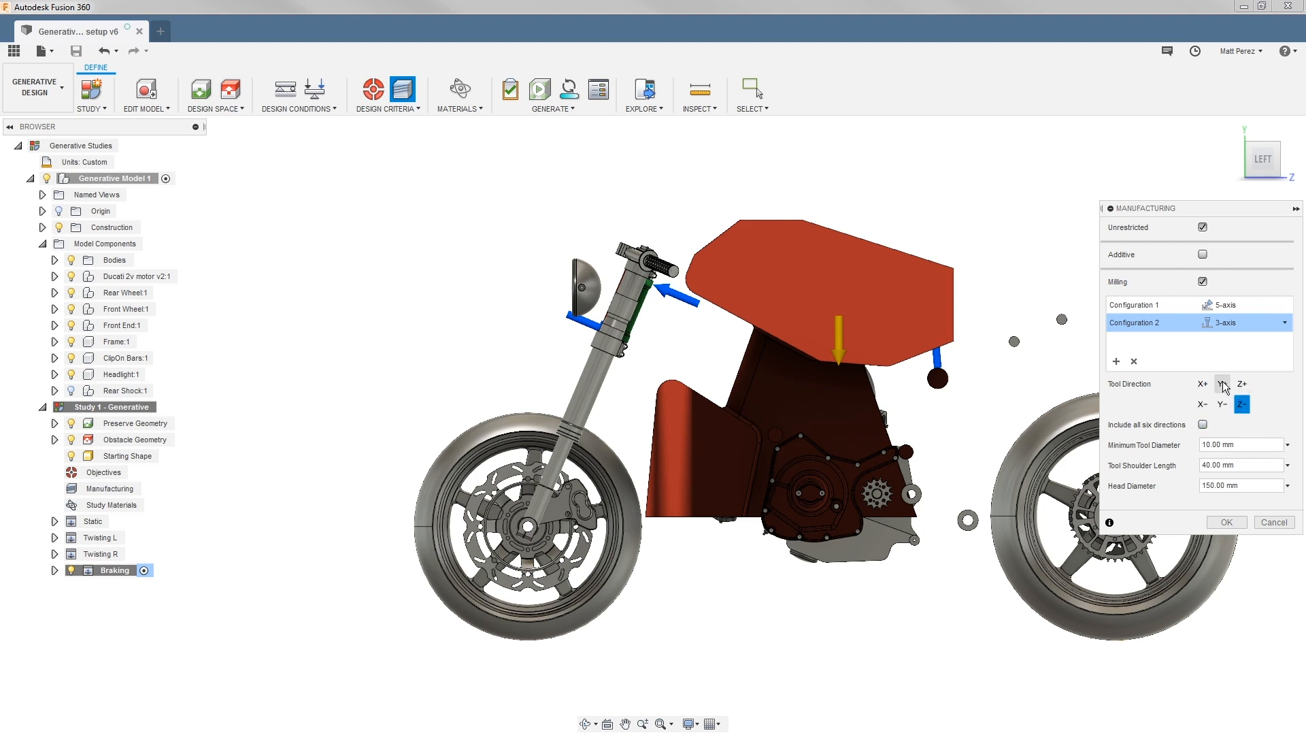
- Set the 3-axis configuration's tool direction to Y-, then uncheck Milling
left_click(1222, 383)
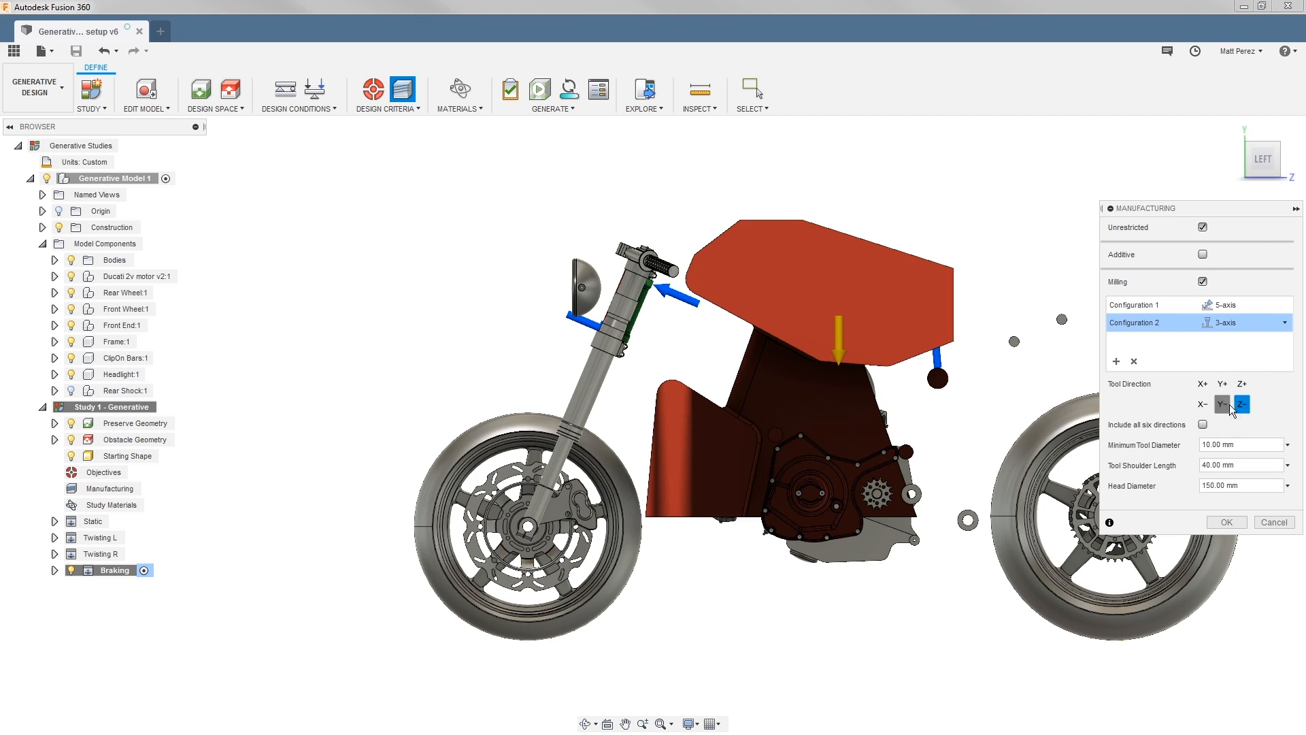
left_click(1223, 405)
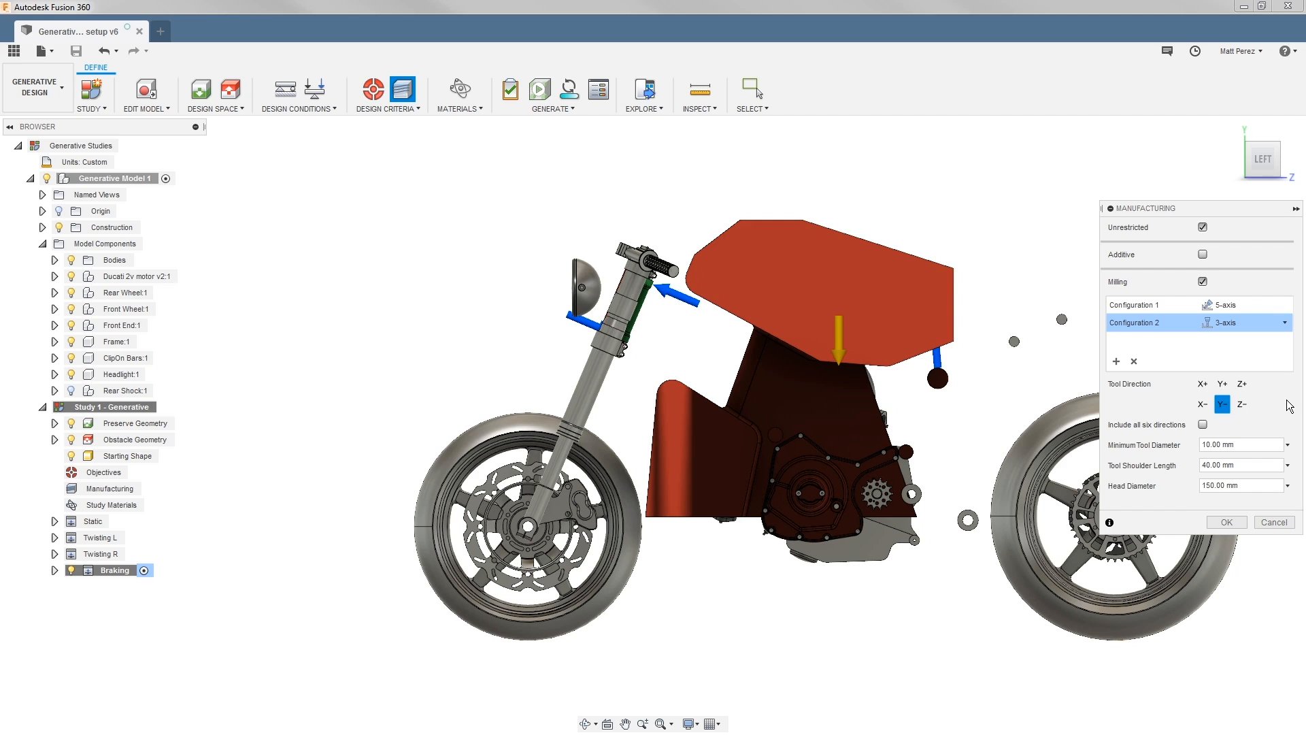
left_click(1202, 282)
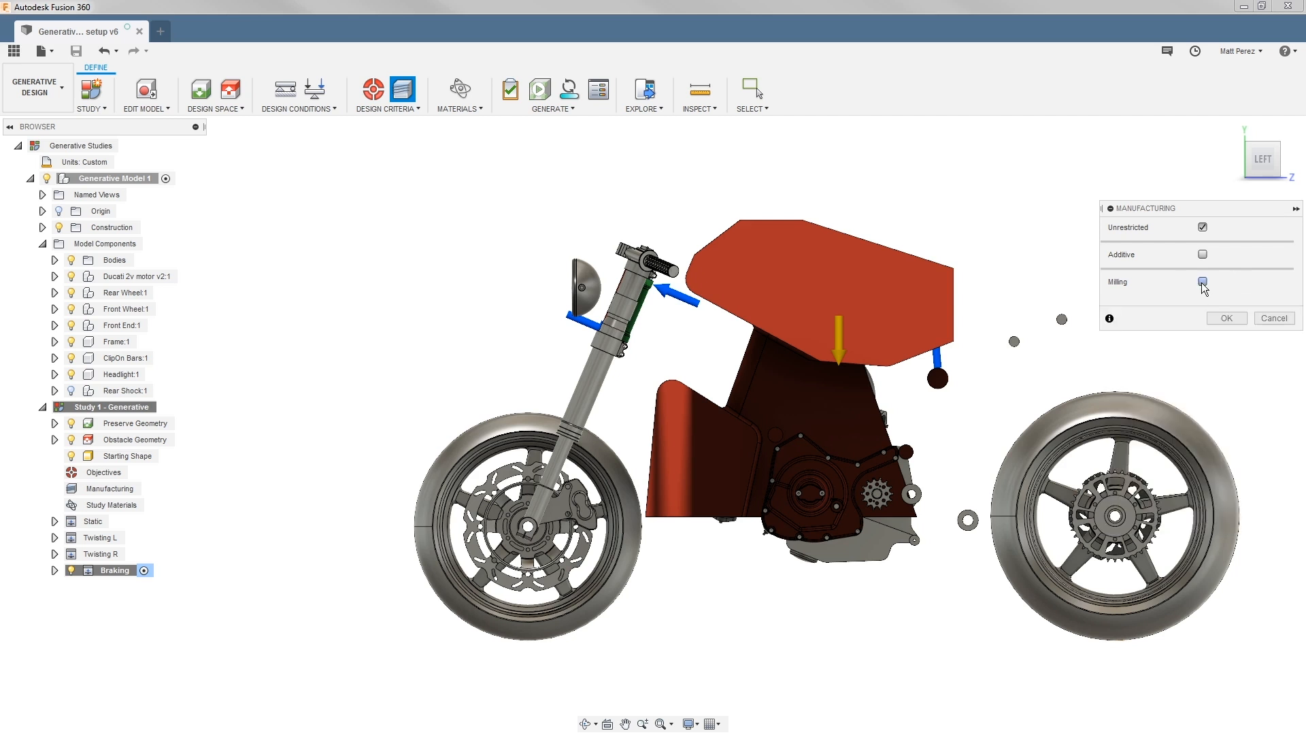
- Accept the Manufacturing dialog with Unrestricted as the only method
left_click(1202, 282)
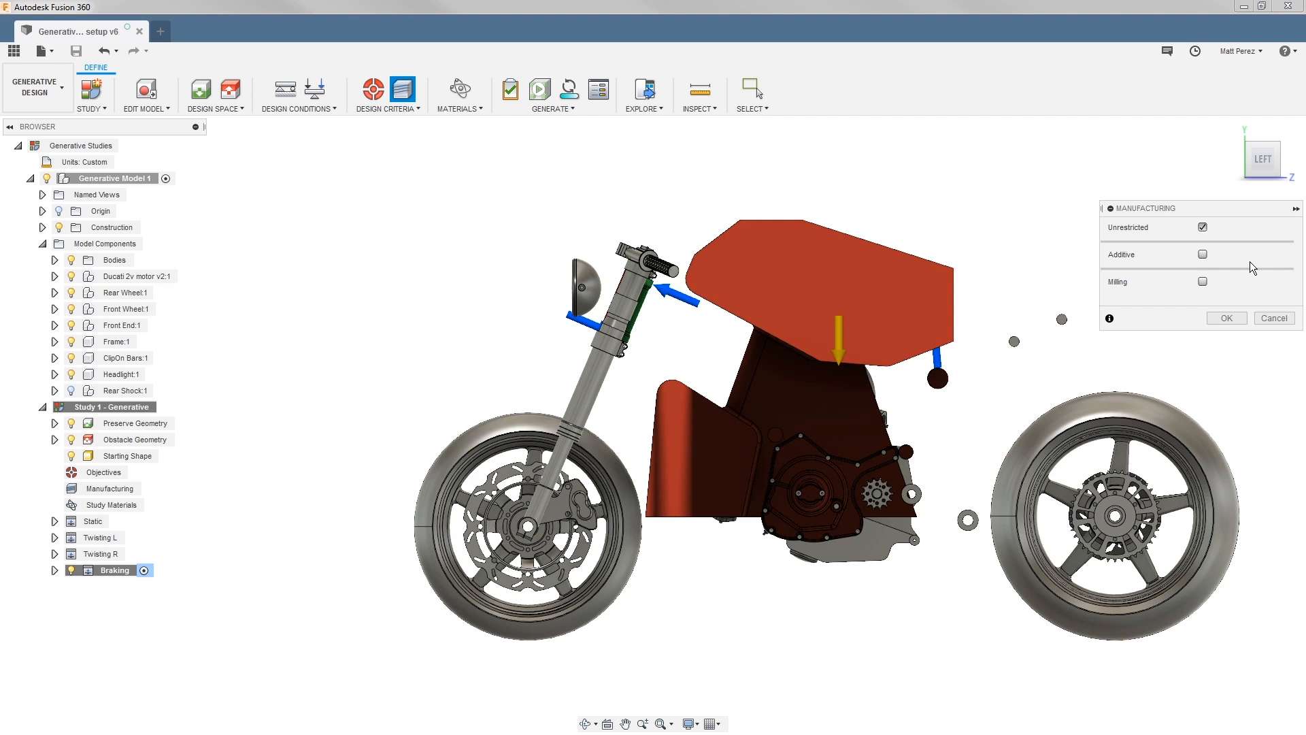
mouse_move(1180, 261)
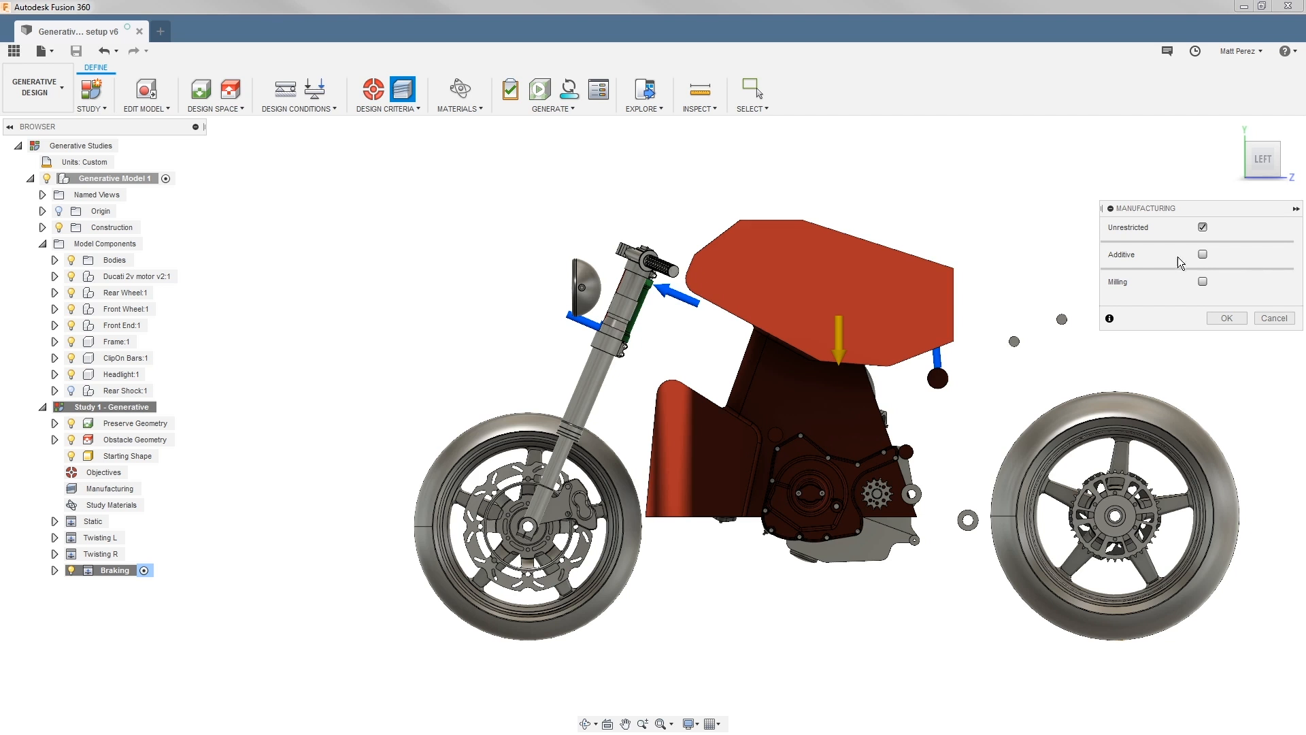
left_click(1227, 318)
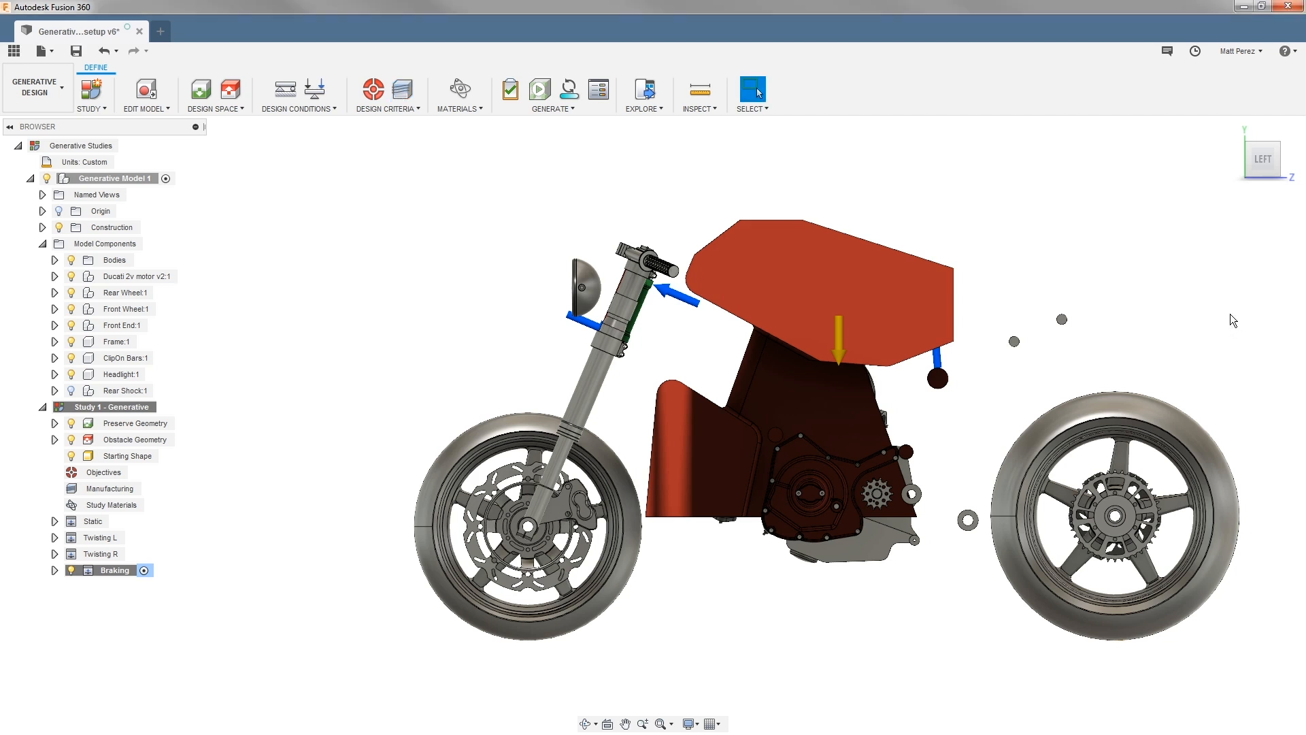